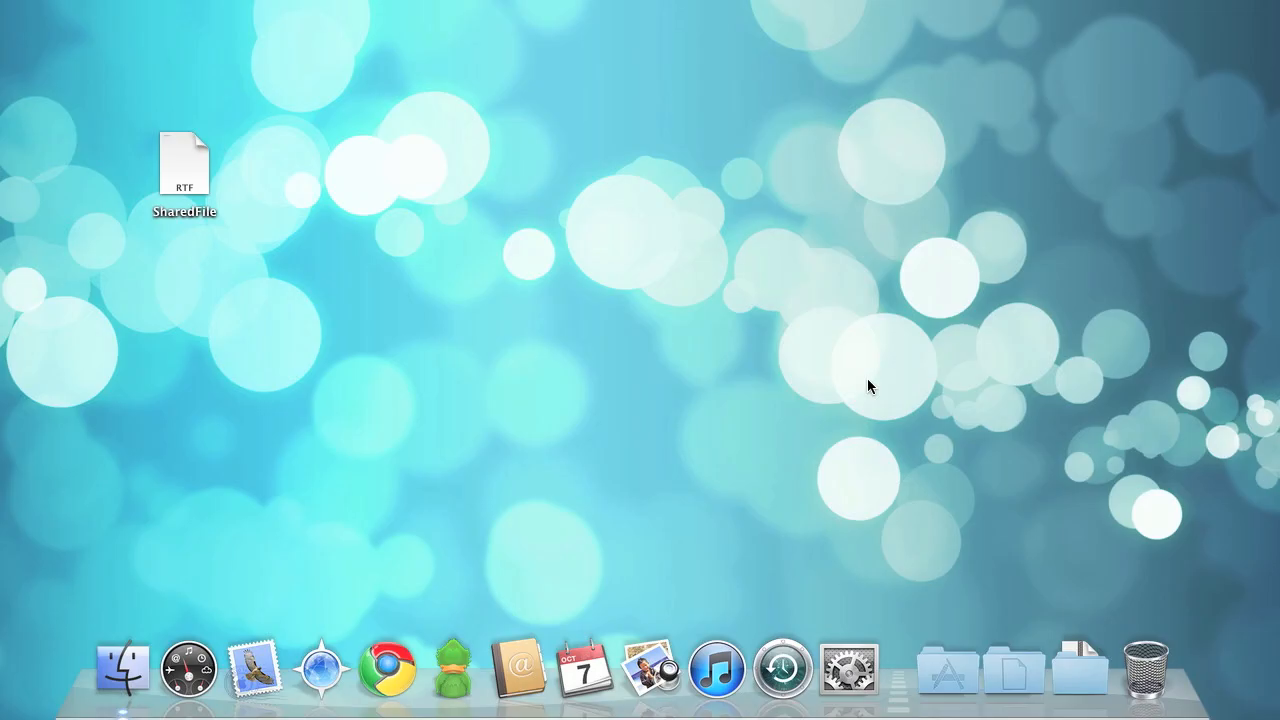
pyautogui.moveTo(849, 666)
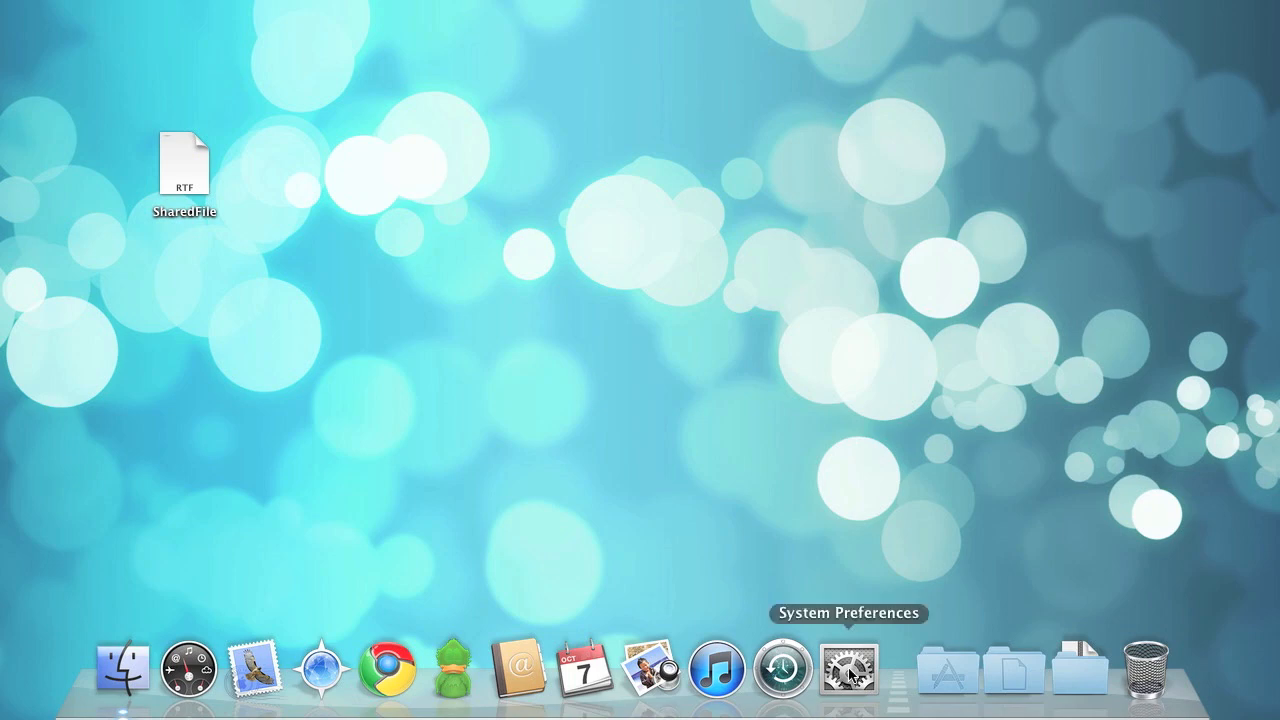
# Launch System Preferences from the Dock
pyautogui.click(848, 668)
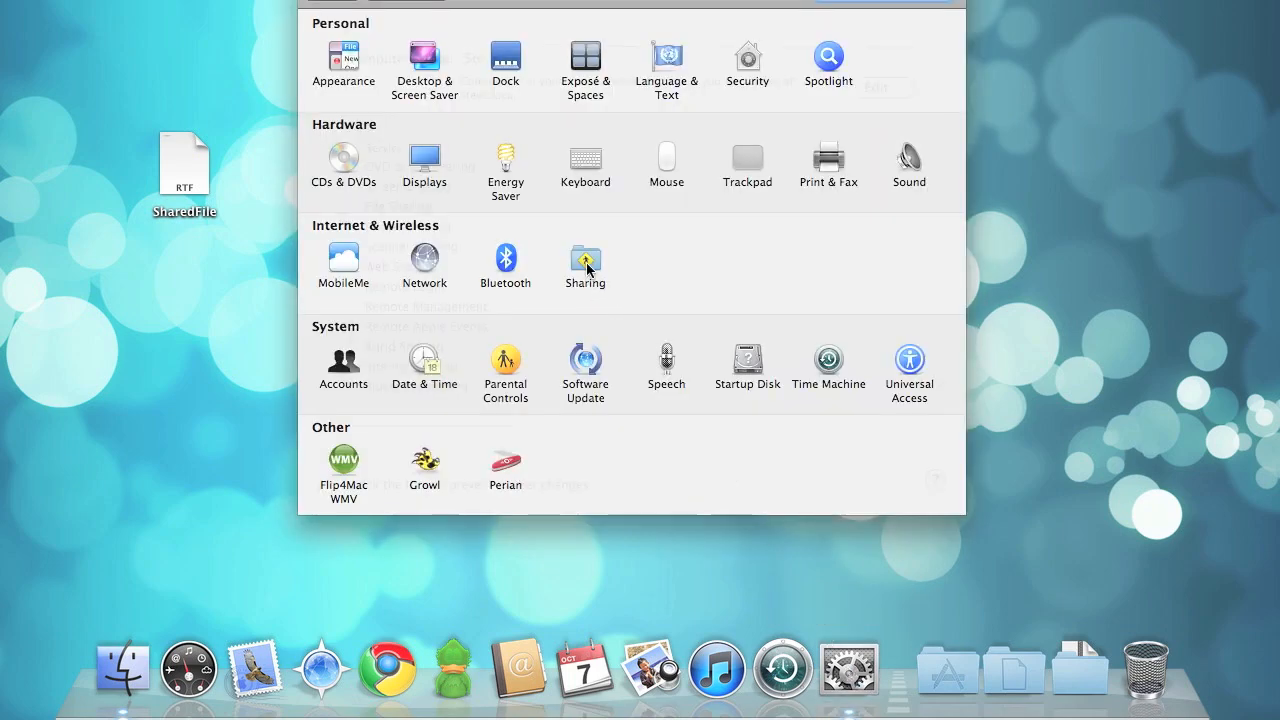
# Open the Sharing pane and enable File Sharing
pyautogui.click(585, 258)
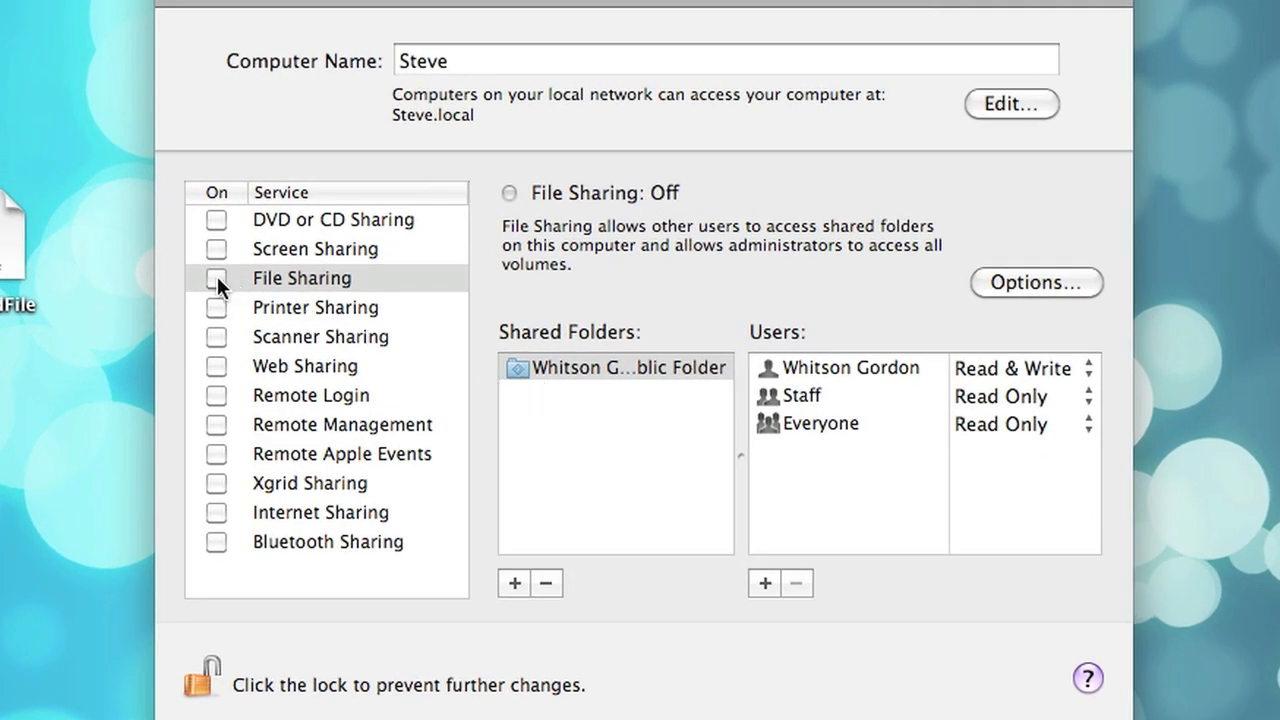
pyautogui.click(216, 278)
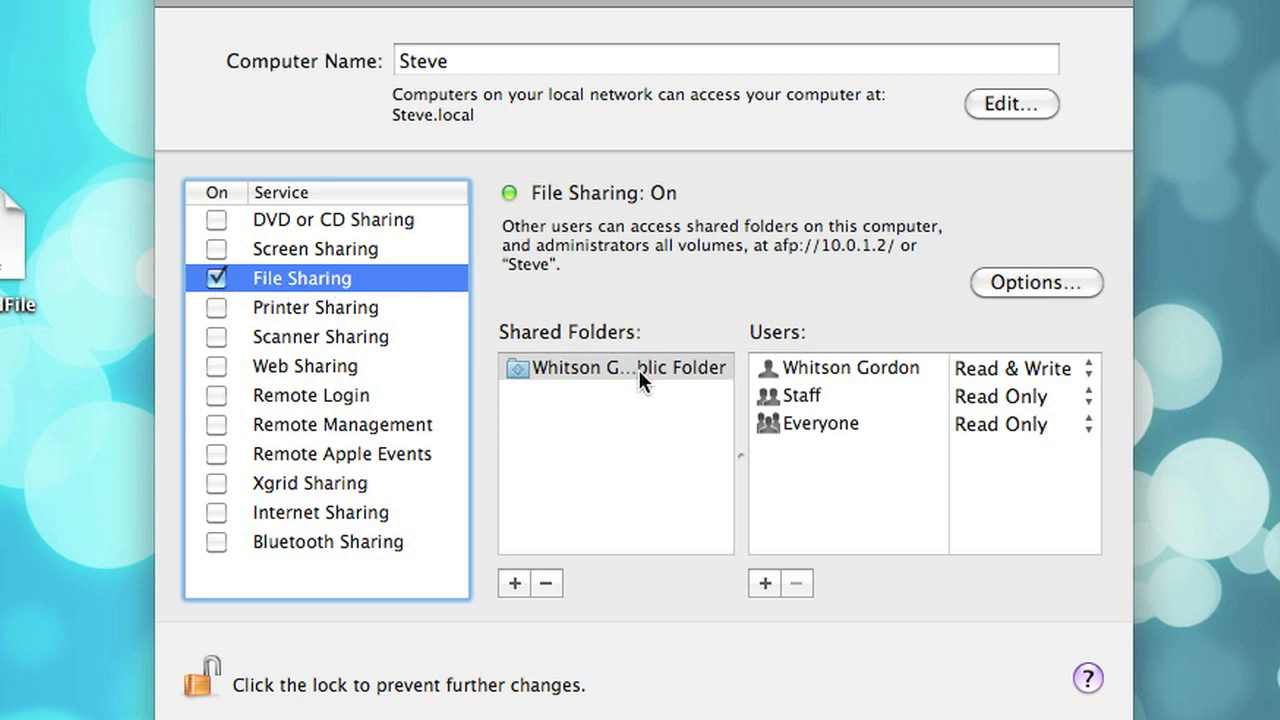
pyautogui.moveTo(967, 378)
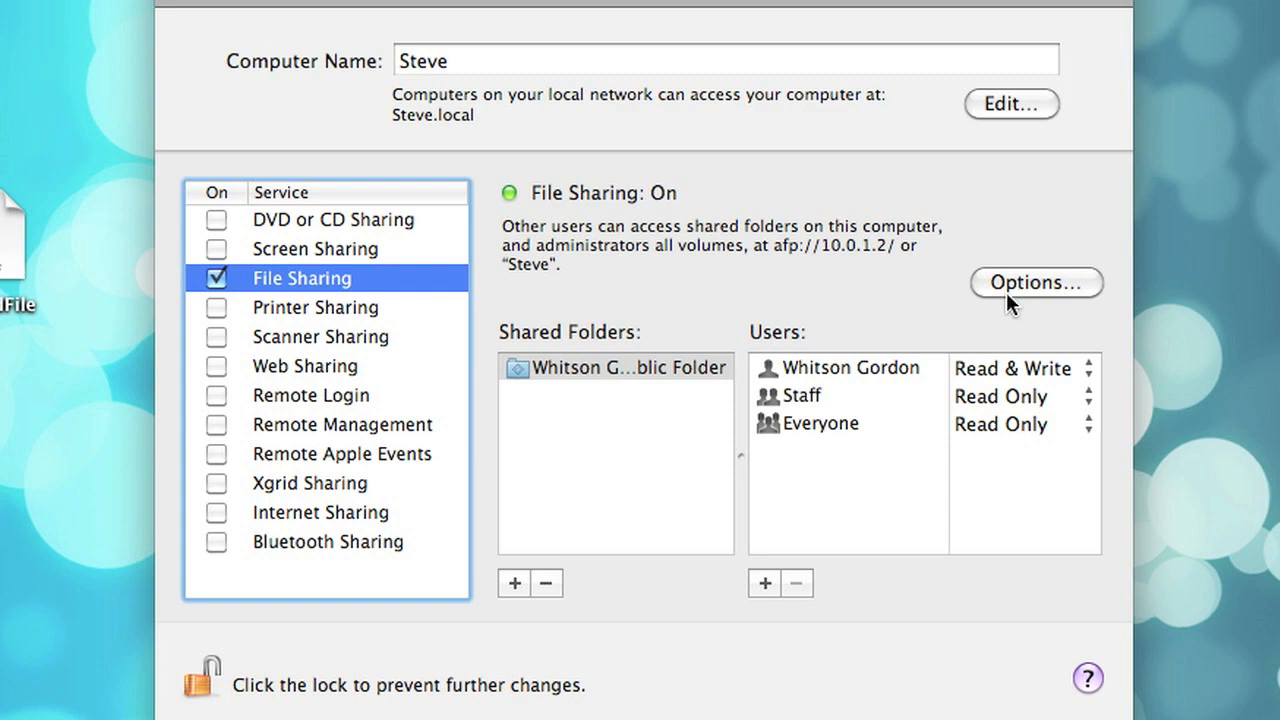
# Enable SMB file sharing for the user account, entering its password, and confirm the options
pyautogui.click(1035, 282)
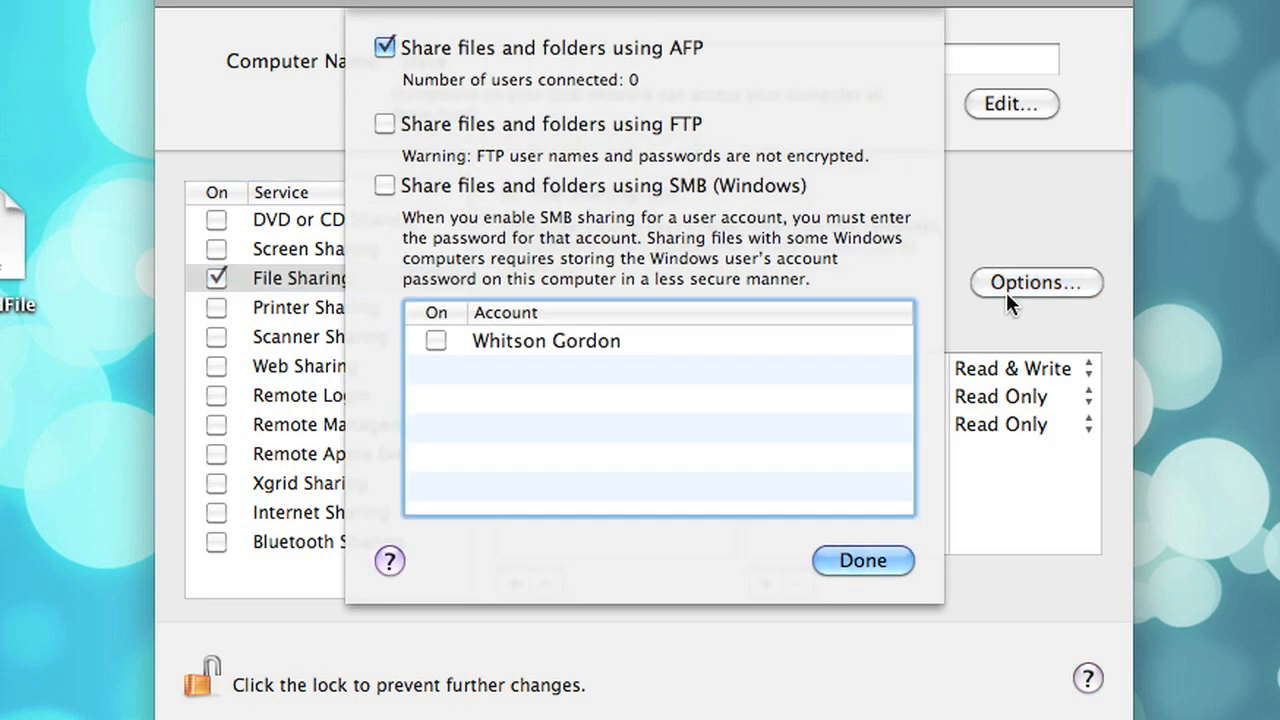
pyautogui.moveTo(618, 245)
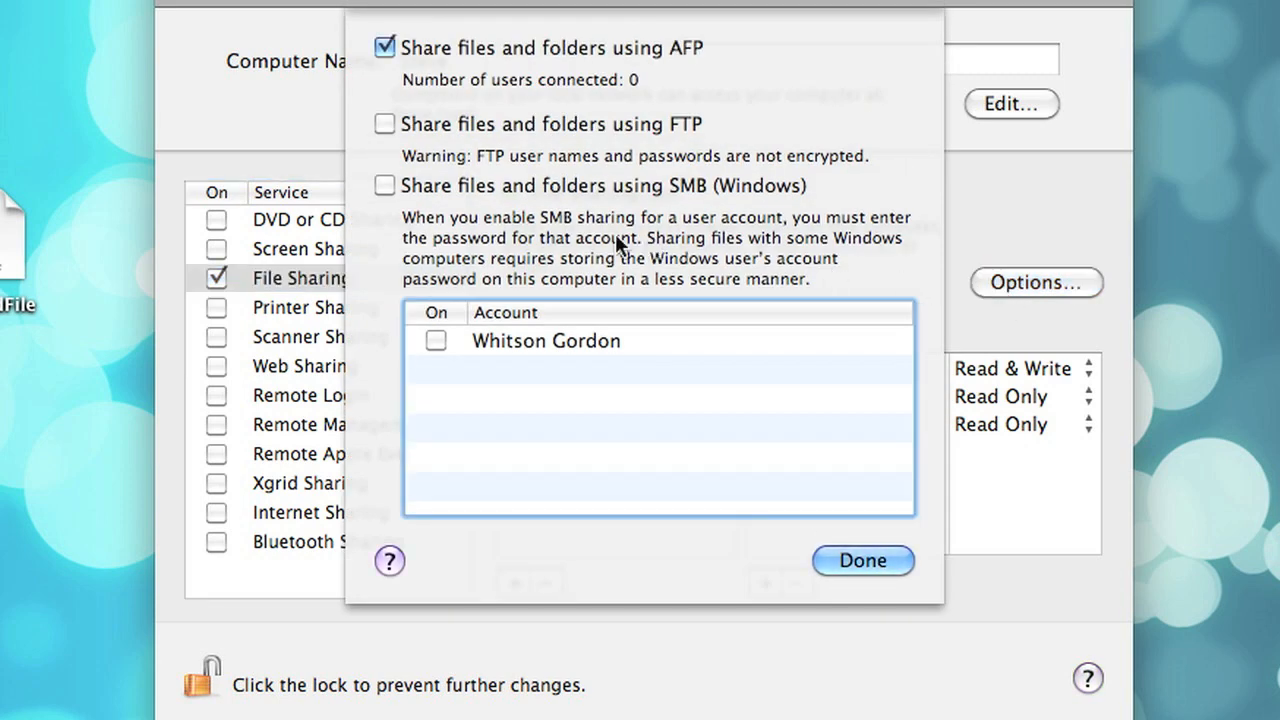
pyautogui.click(384, 186)
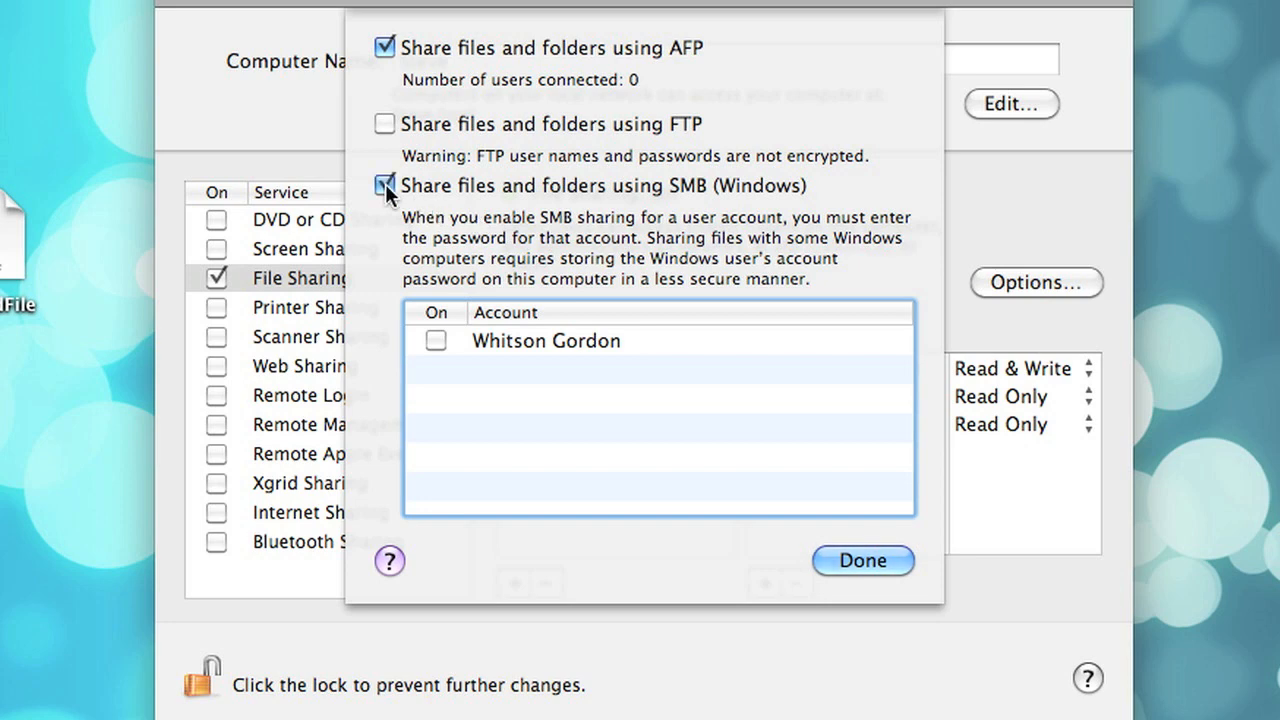
pyautogui.click(435, 340)
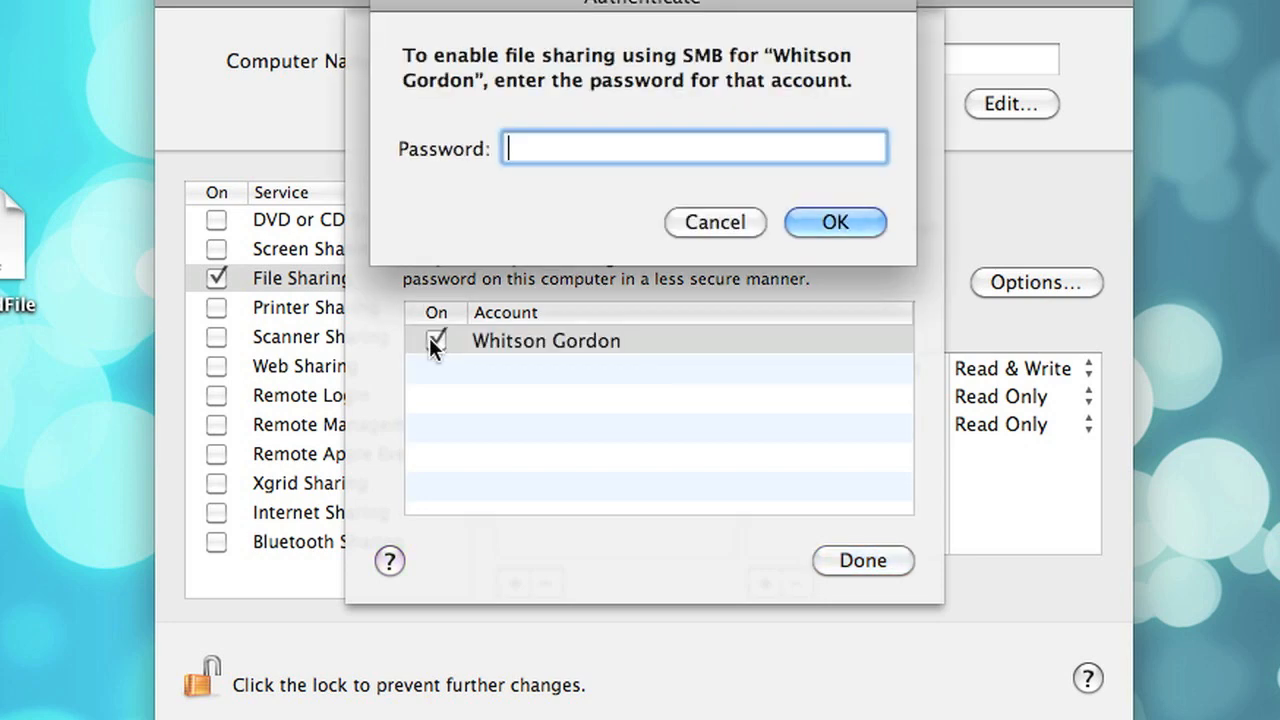
pyautogui.click(835, 222)
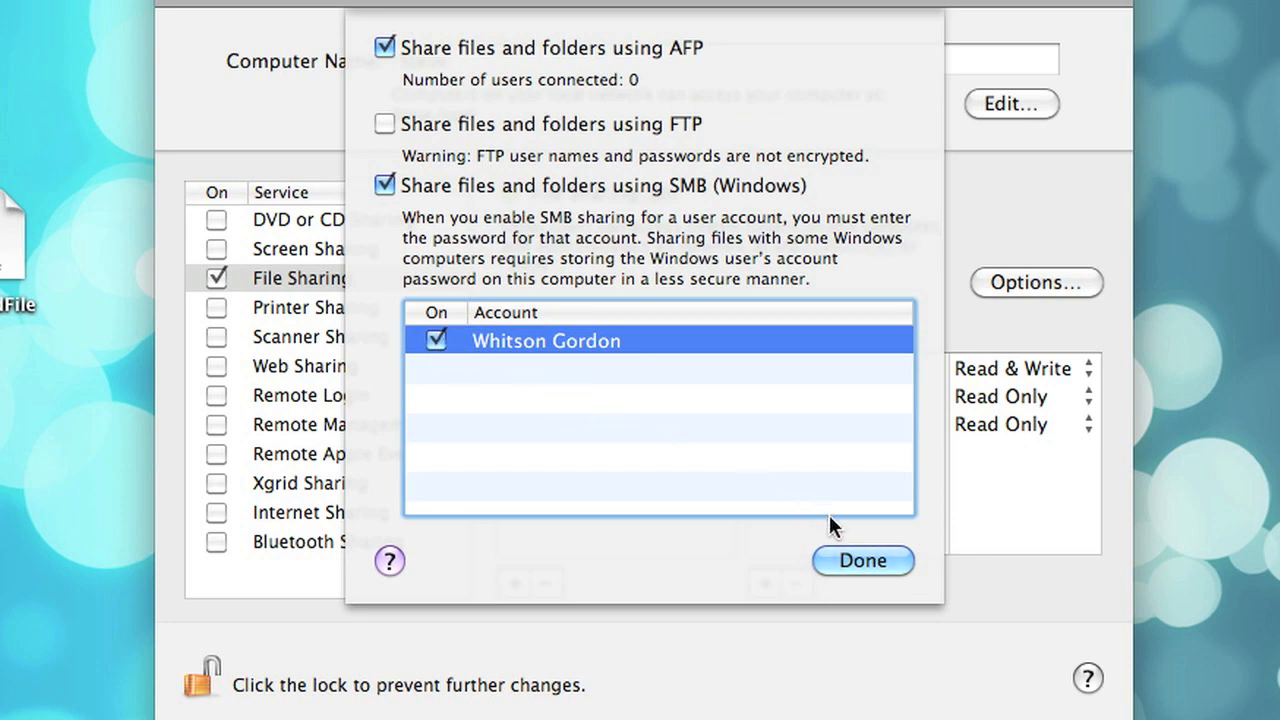
pyautogui.click(861, 560)
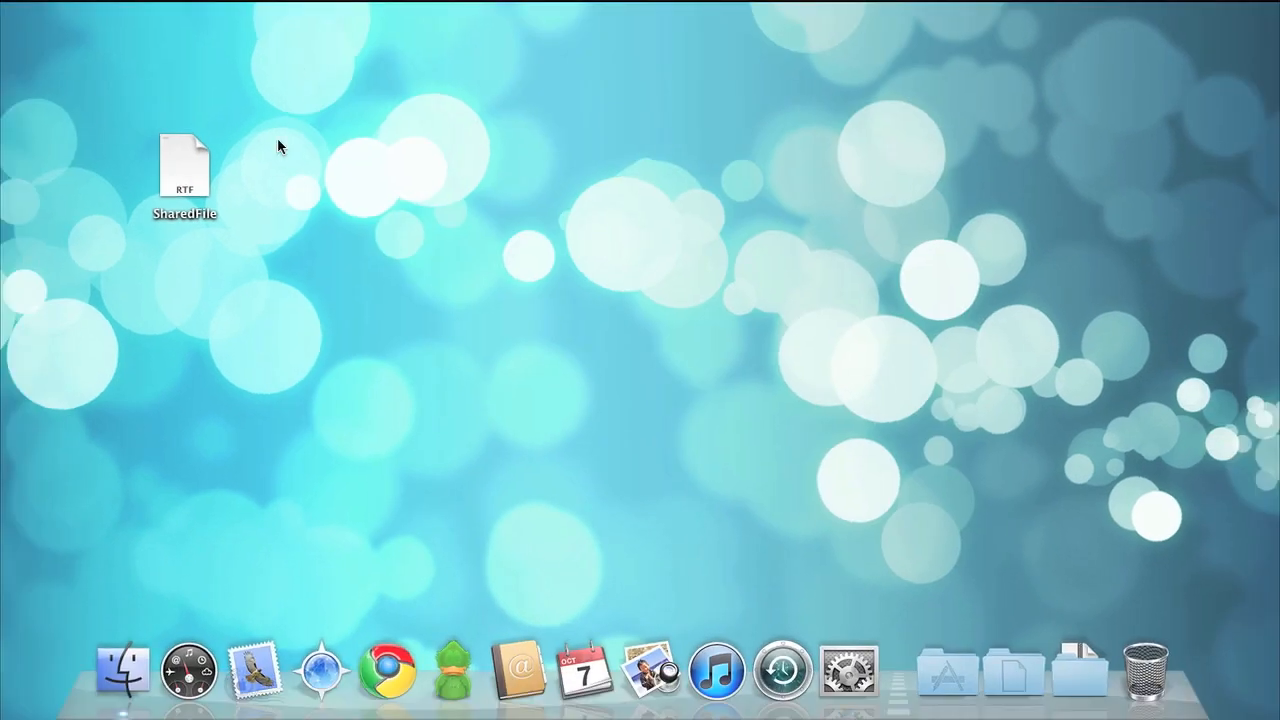
# Browse Jotunn's public folder in Finder and drag SharedFile onto its Drop Box
pyautogui.click(122, 668)
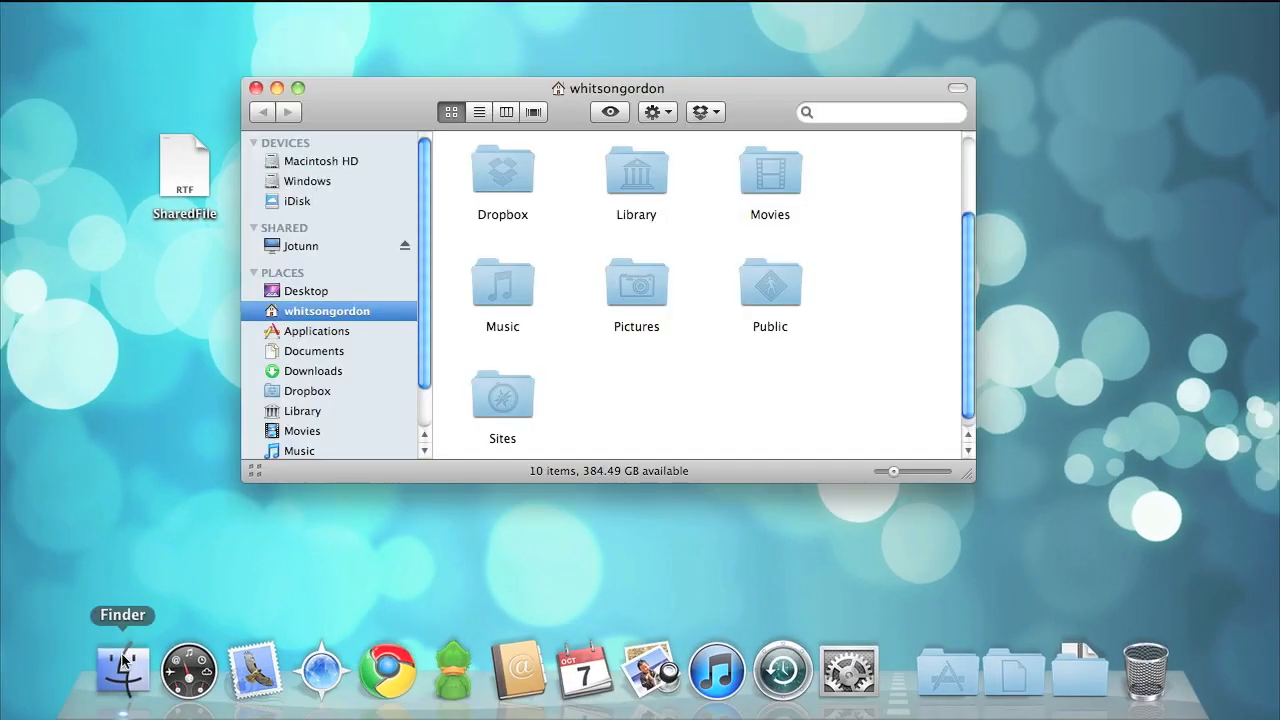
pyautogui.moveTo(313, 262)
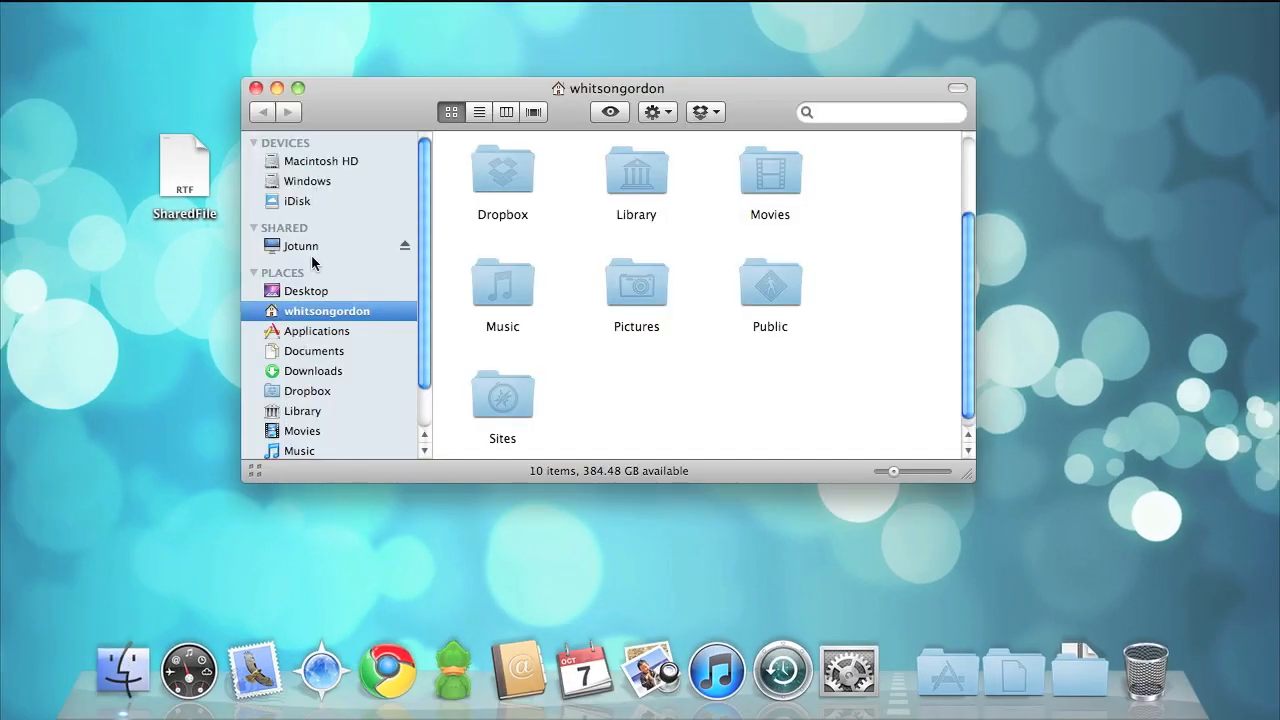
pyautogui.click(301, 246)
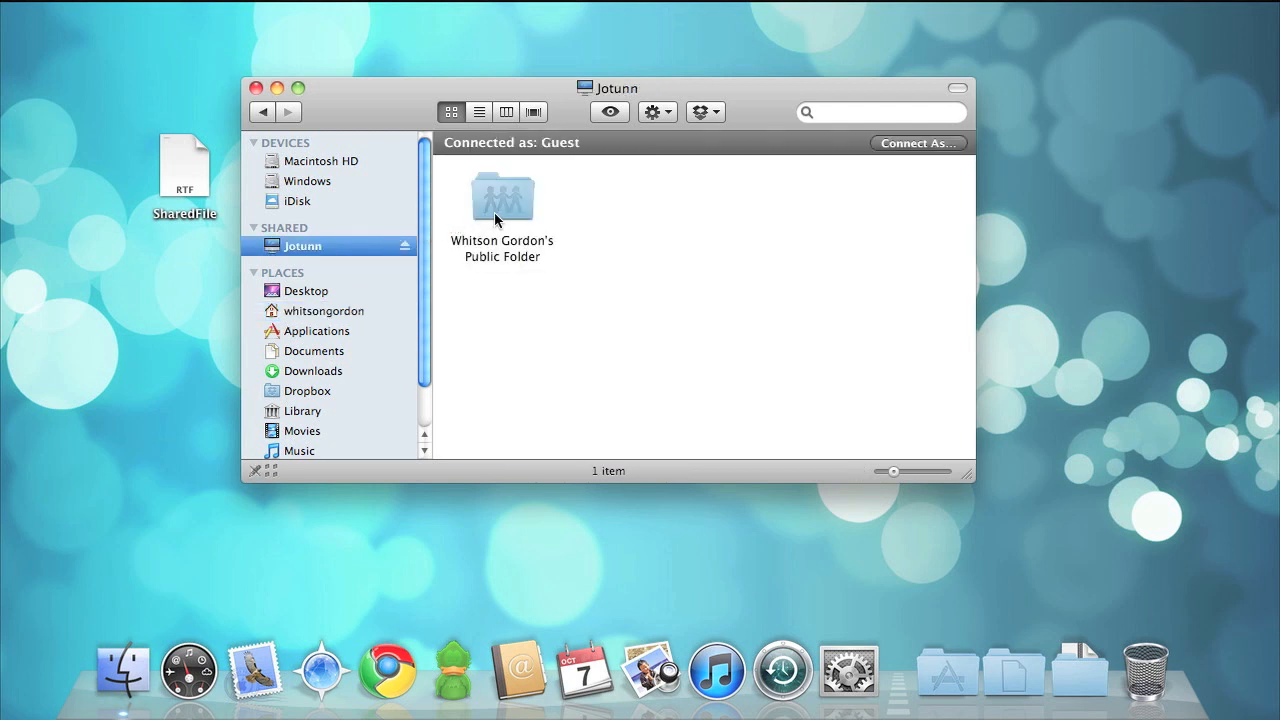
pyautogui.doubleClick(502, 195)
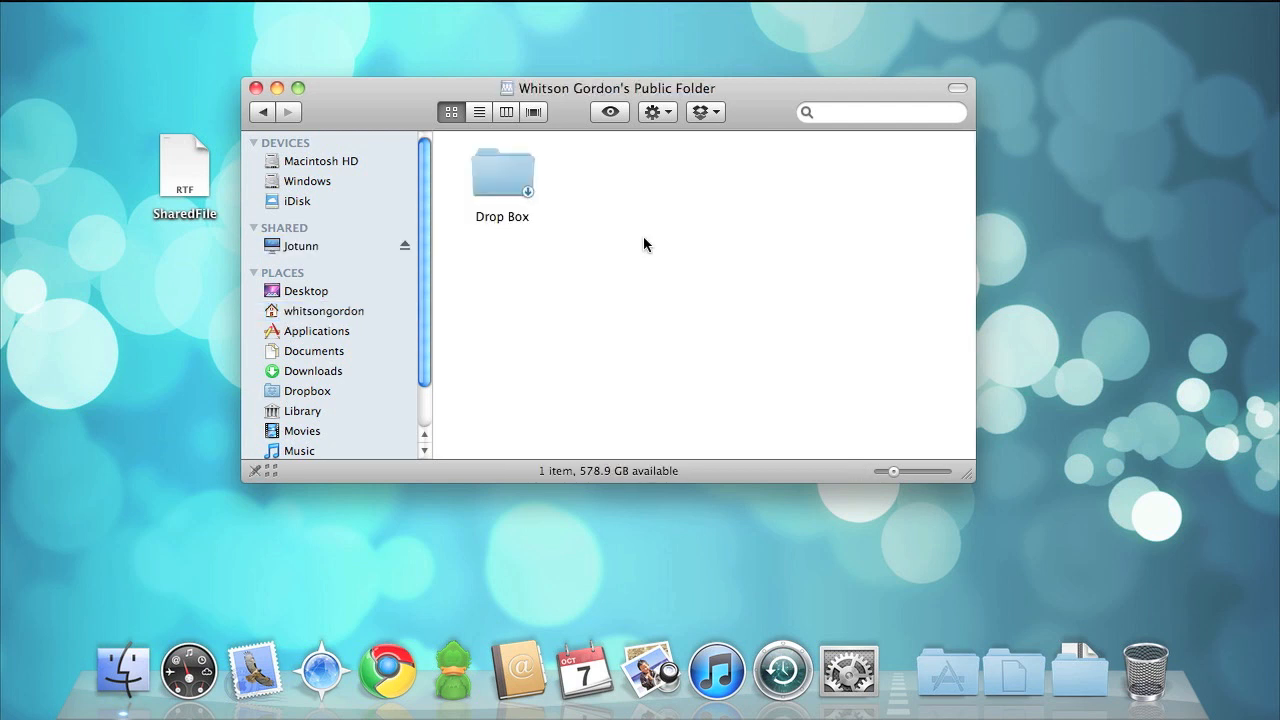
pyautogui.moveTo(383, 205)
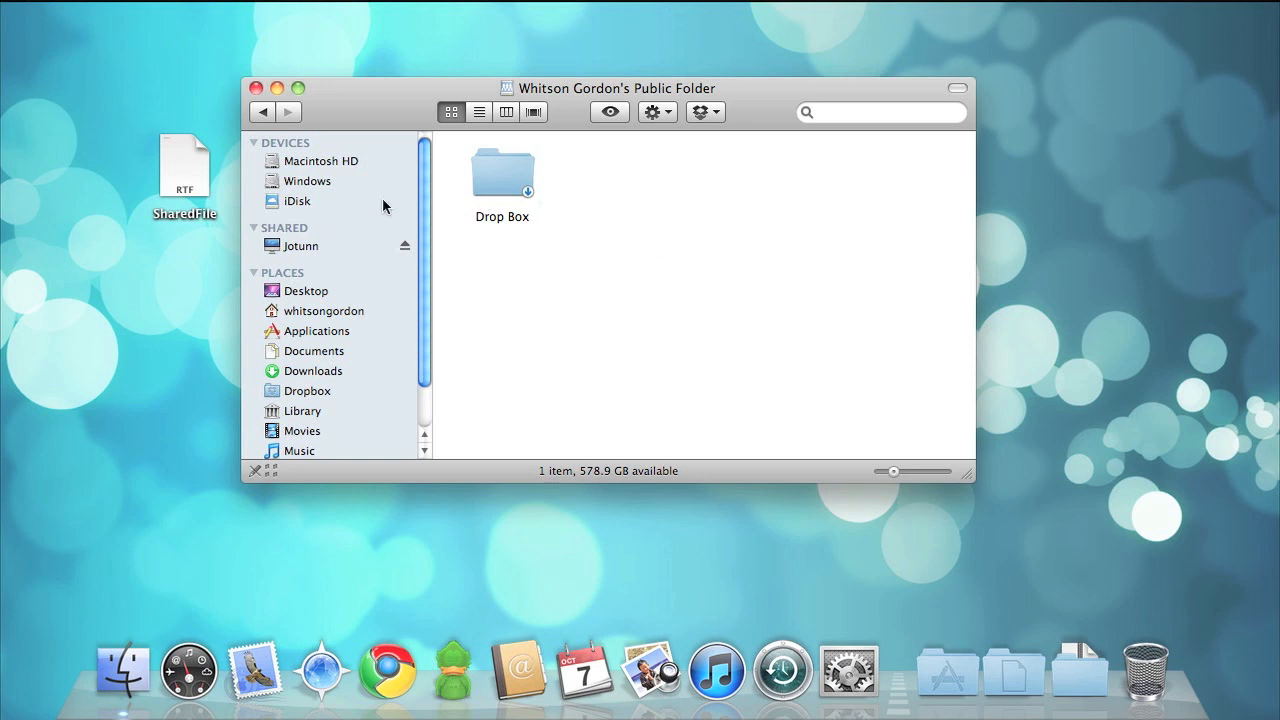
pyautogui.moveTo(184, 165); pyautogui.dragTo(424, 175)
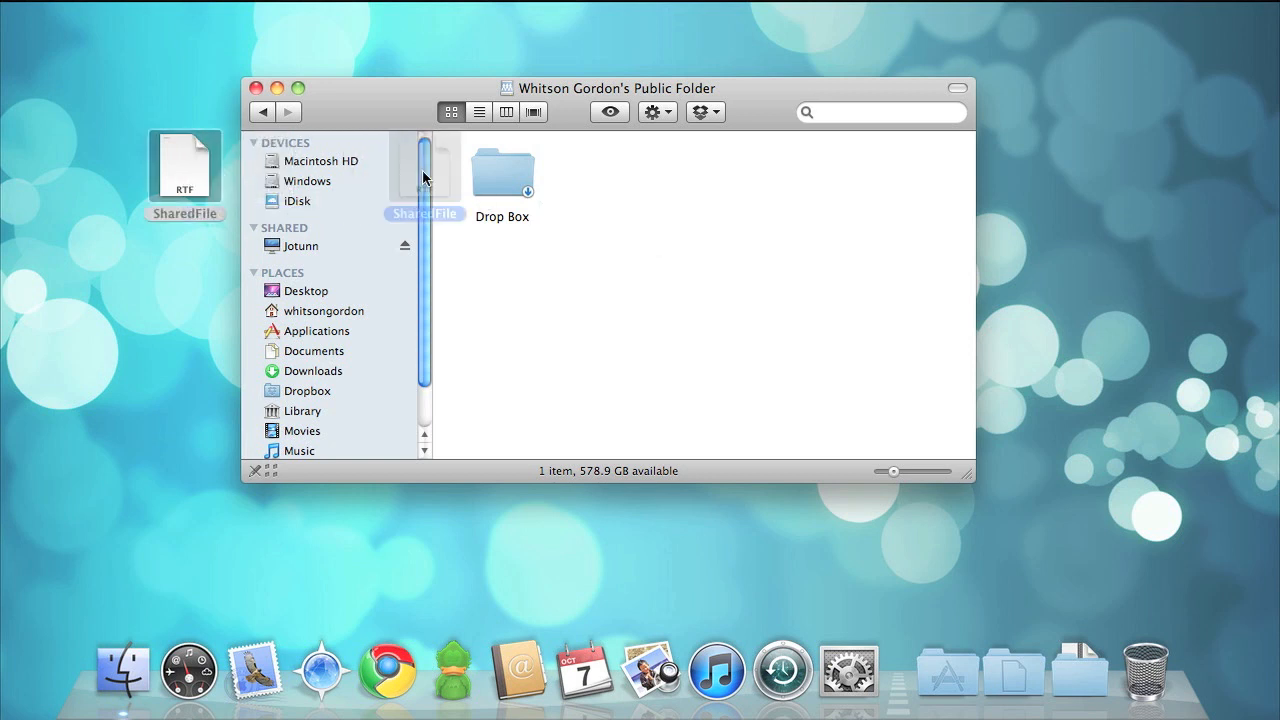